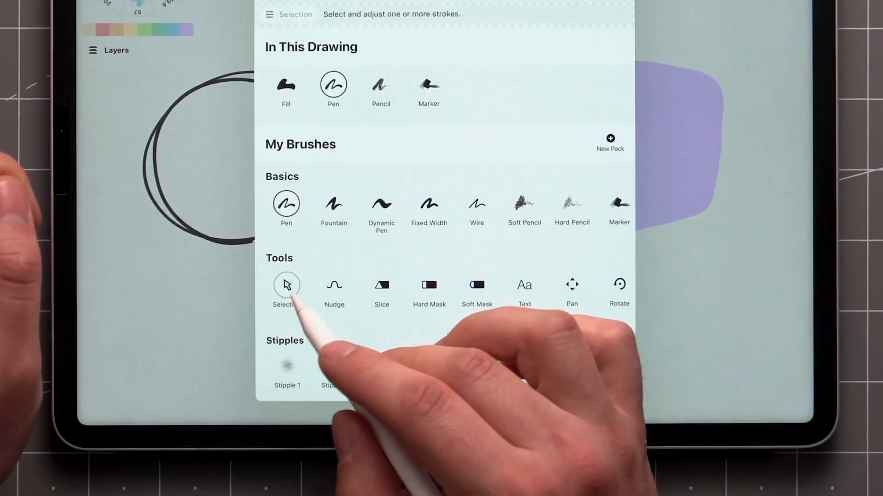
Activate the Selection tool and lasso the zigzag, circle and blob together
{"action": "left_click", "coordinate": [286, 283]}
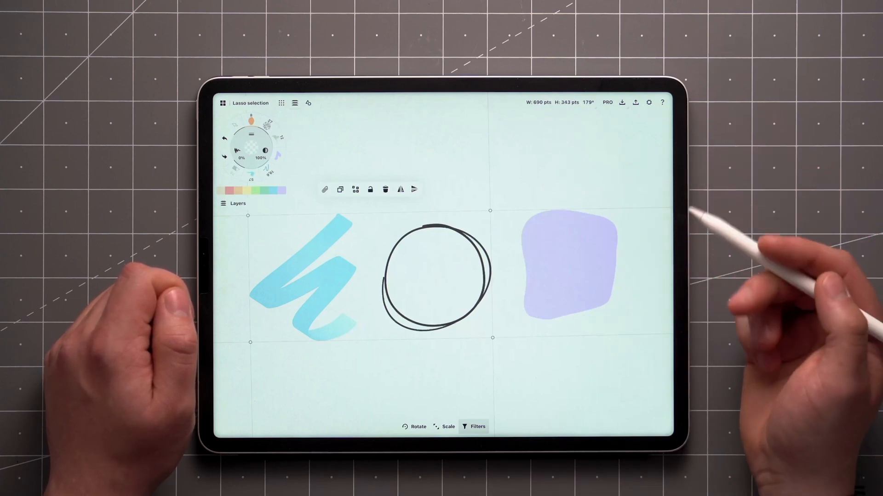
{"action": "mouse_move", "coordinate": [664, 241]}
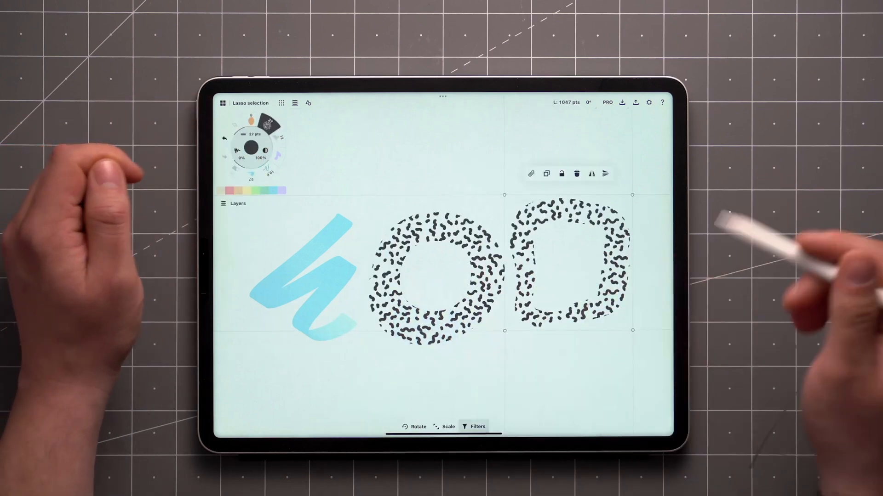
Restyle the selected circle and blob with a stipple brush from the brush wheel
{"action": "left_click", "coordinate": [247, 134]}
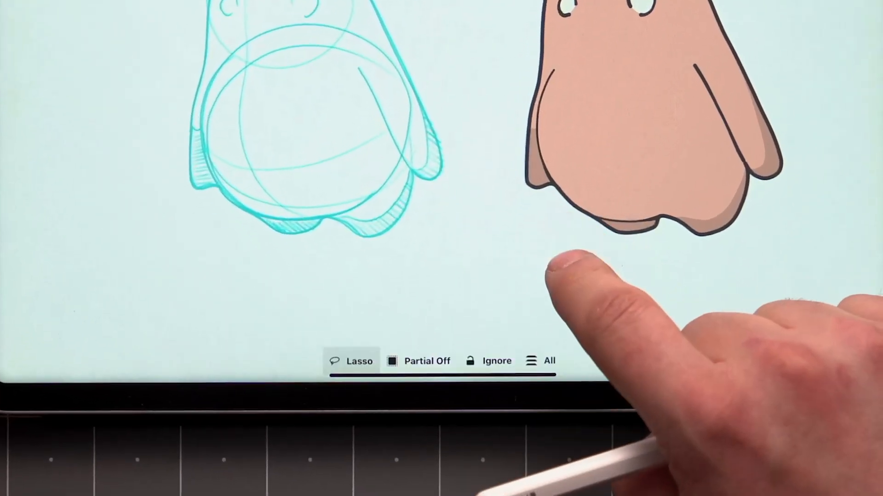
Toggle the locked-layers filter to Include then back to Ignore, and set layers to All
{"action": "left_click", "coordinate": [489, 361]}
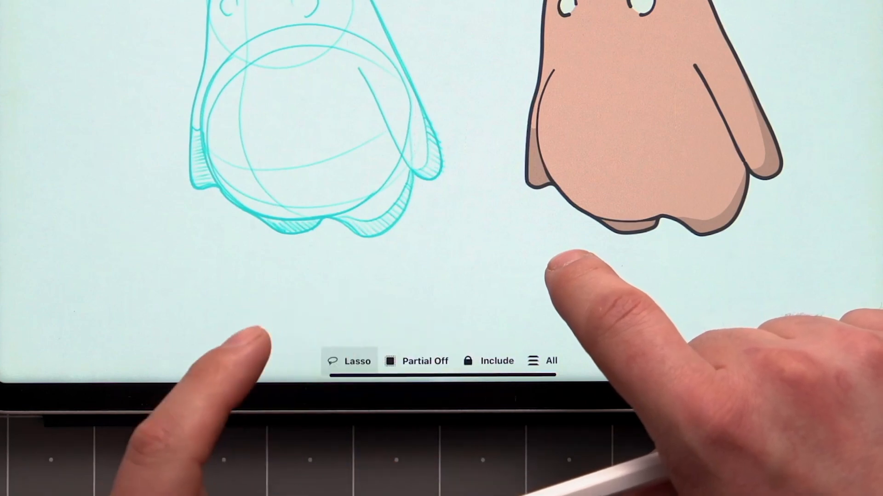
{"action": "left_click", "coordinate": [487, 360]}
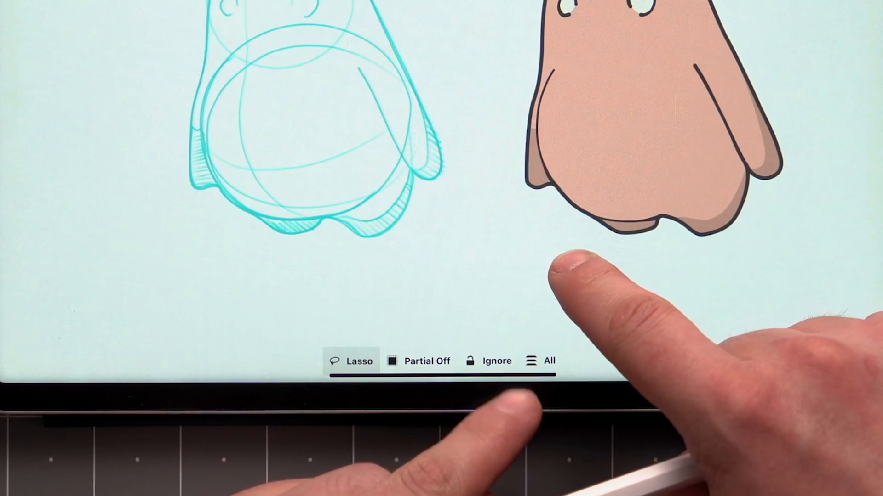
{"action": "left_click", "coordinate": [540, 360]}
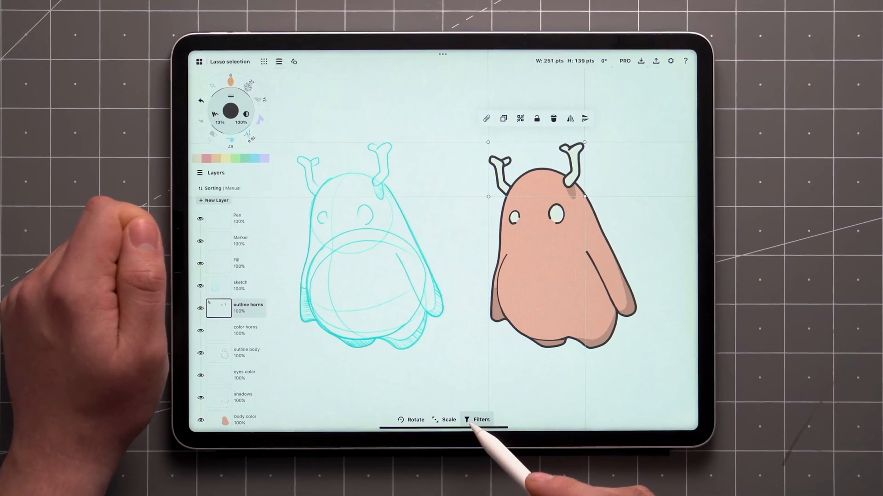
Bring up the selection Filters options for the horn selection on the outline horns layer
{"action": "left_click", "coordinate": [481, 419]}
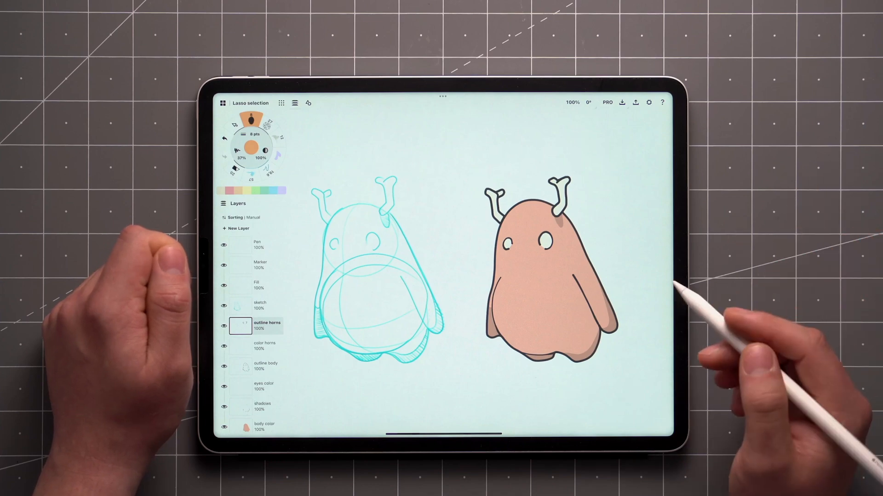
{"action": "mouse_move", "coordinate": [703, 305]}
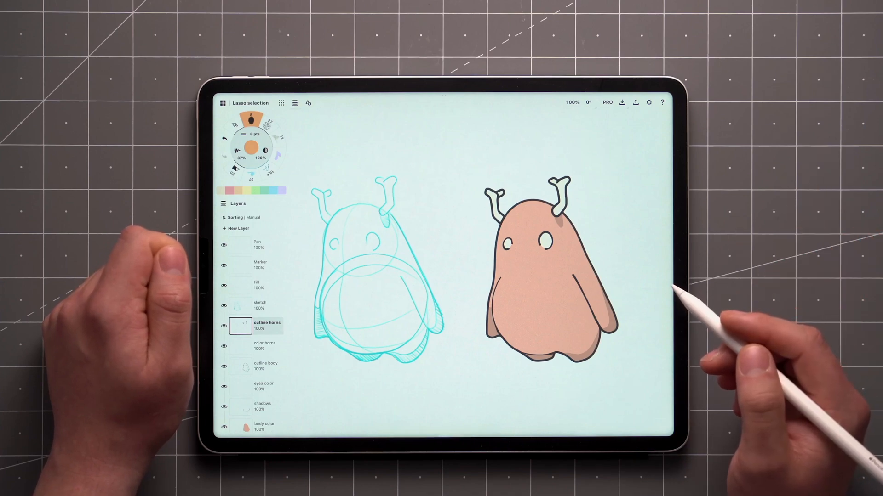